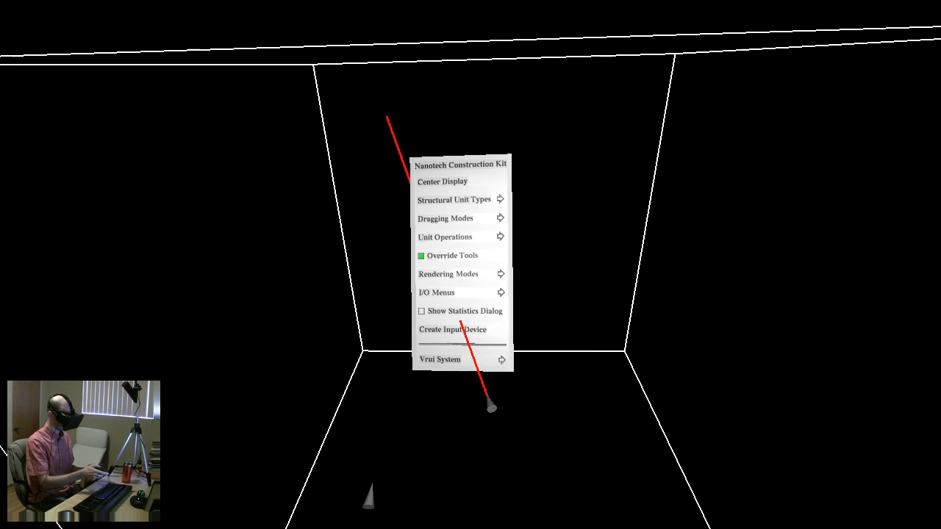
Open the main menu and show the Structural Unit Types submenu, still set to no units.
click(447, 274)
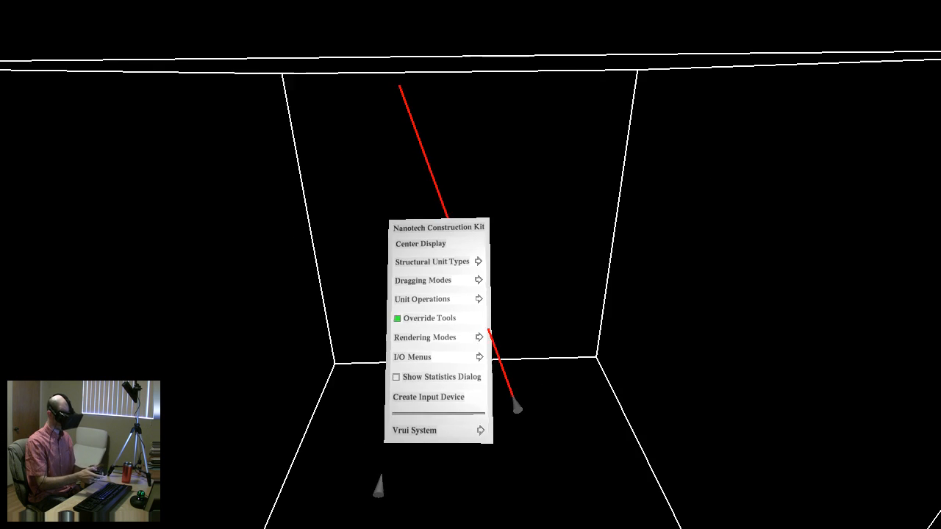
click(431, 261)
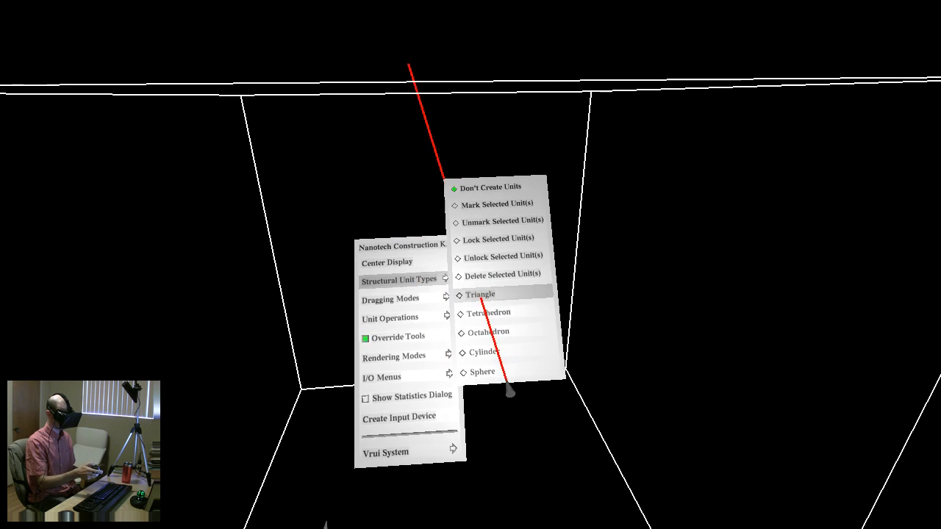